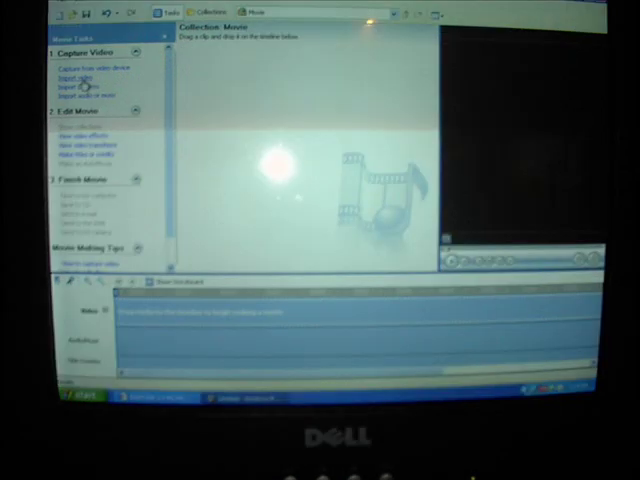
Step: Start importing a video from the Desktop via 'Import video' in Movie Tasks
click(76, 75)
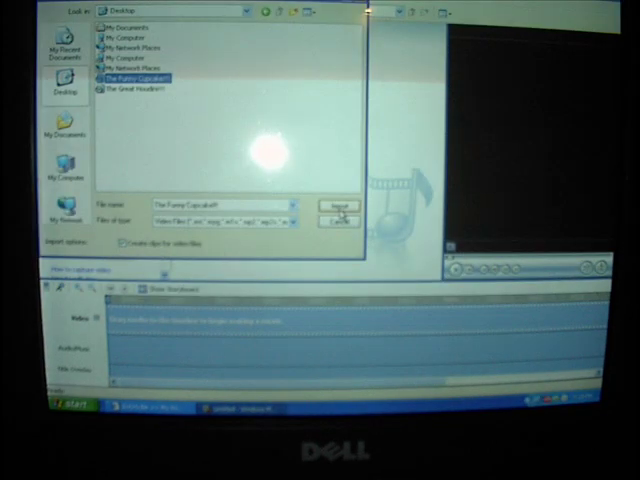
Step: Import The Funny Cupcake video as four clips and place them on the timeline
click(340, 205)
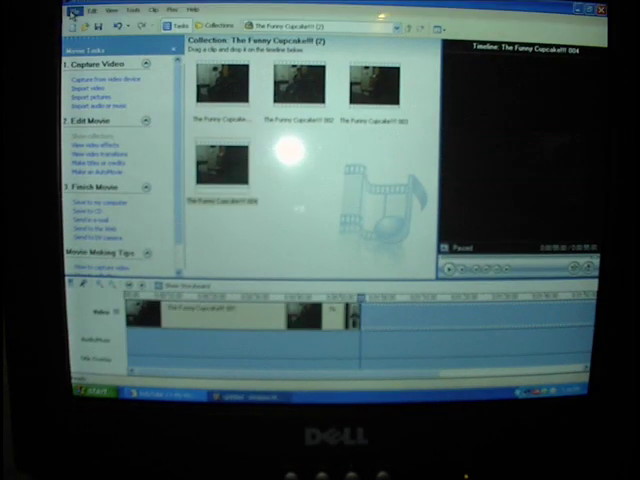
click(90, 9)
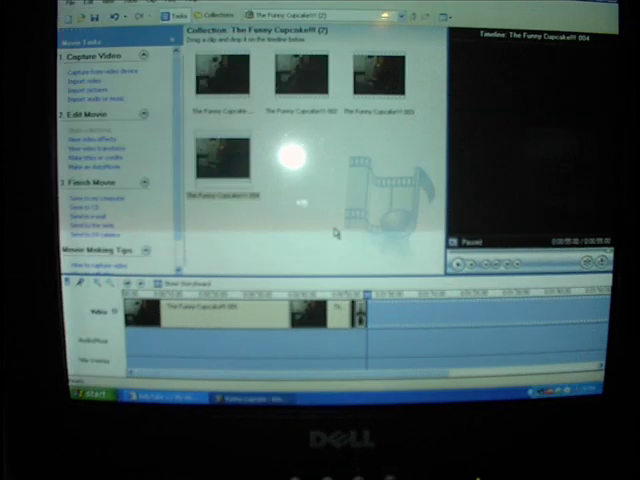
Step: Save the movie to this computer as 'Funny Cupcake' in My Videos
click(70, 16)
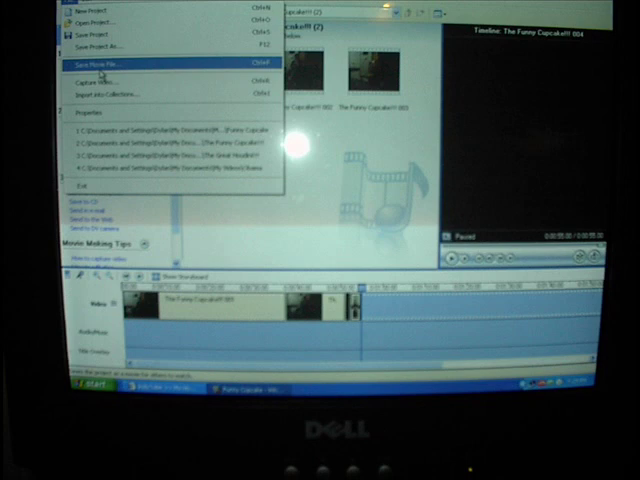
click(100, 61)
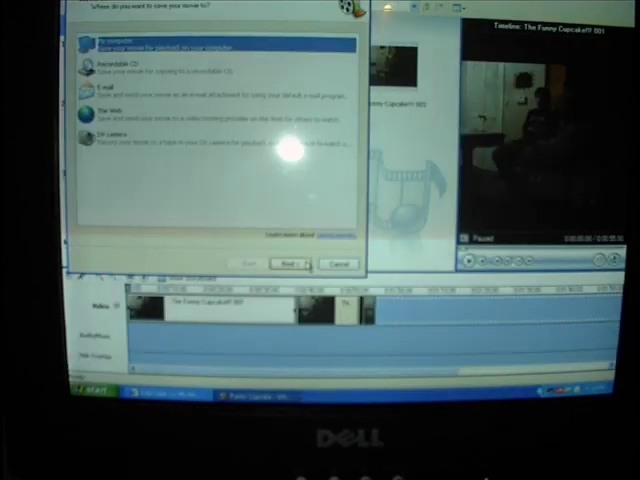
click(290, 263)
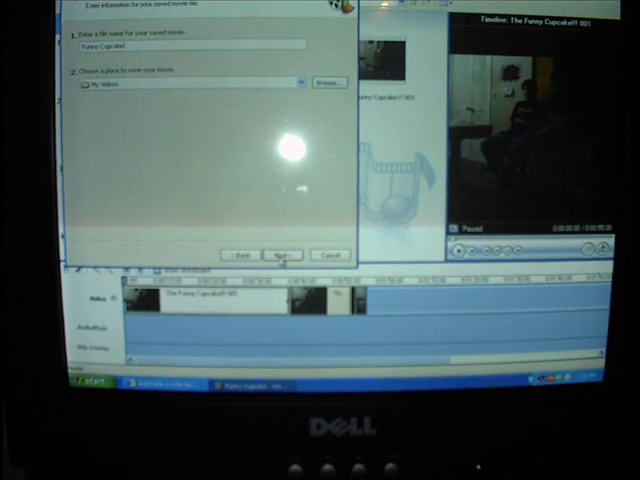
click(284, 256)
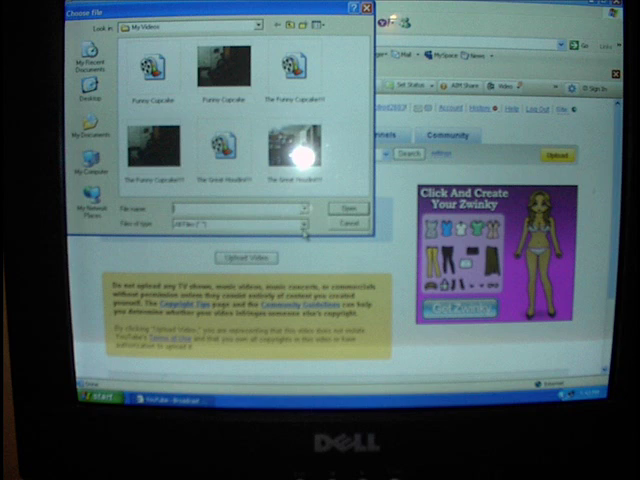
Step: Pick the Funny Cupcake movie from My Videos in YouTube's file chooser
click(220, 62)
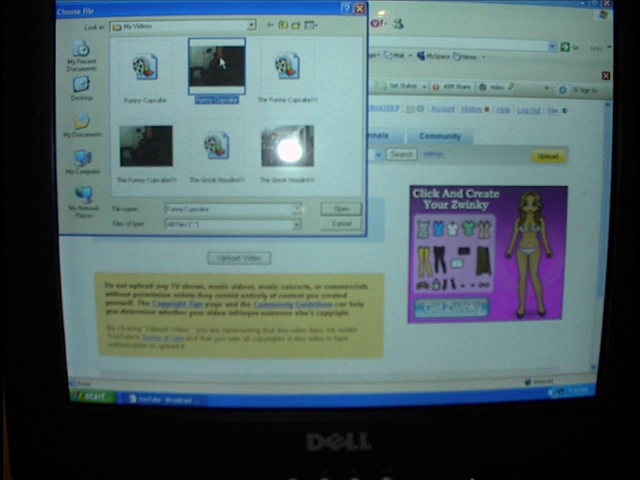